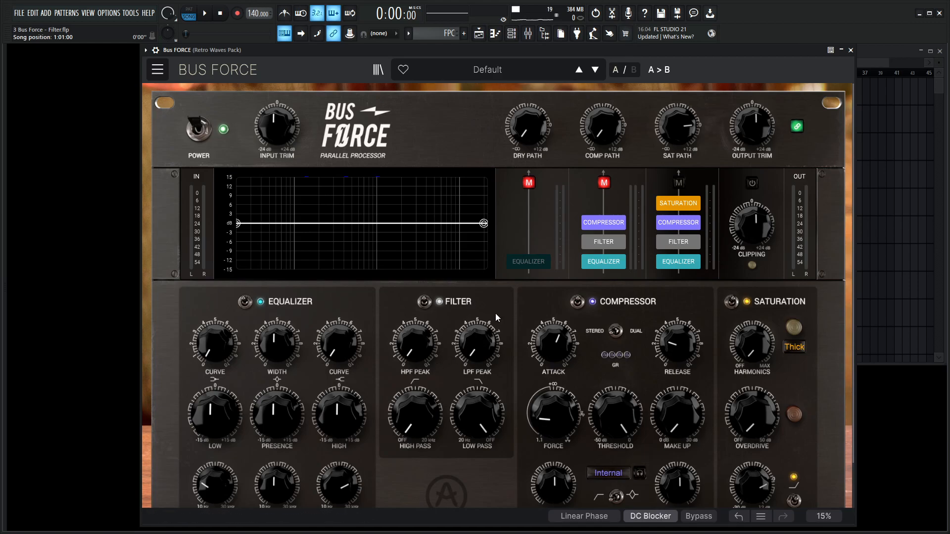
mouse_move(466, 163)
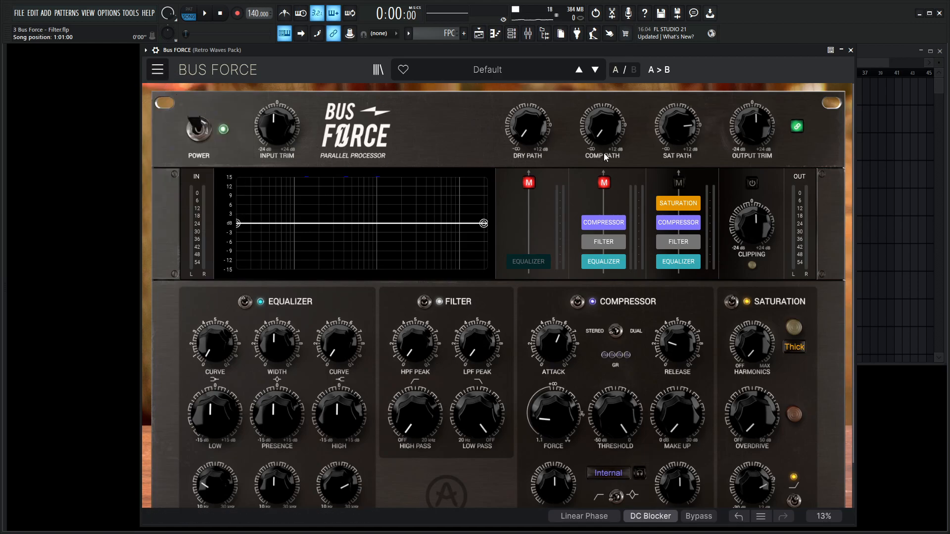
Step: Play the song briefly through the bus and stop it before viewing the routing diagram
left_click(204, 13)
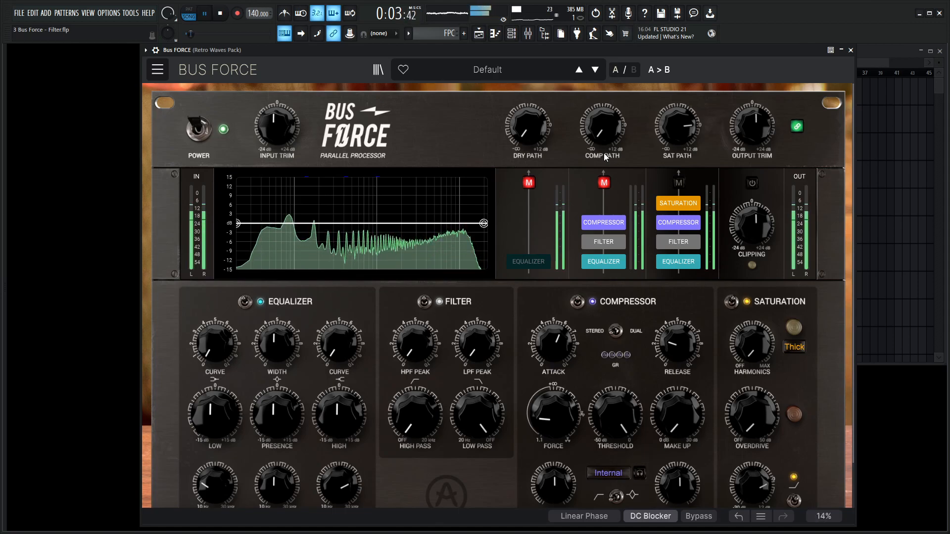
left_click(220, 13)
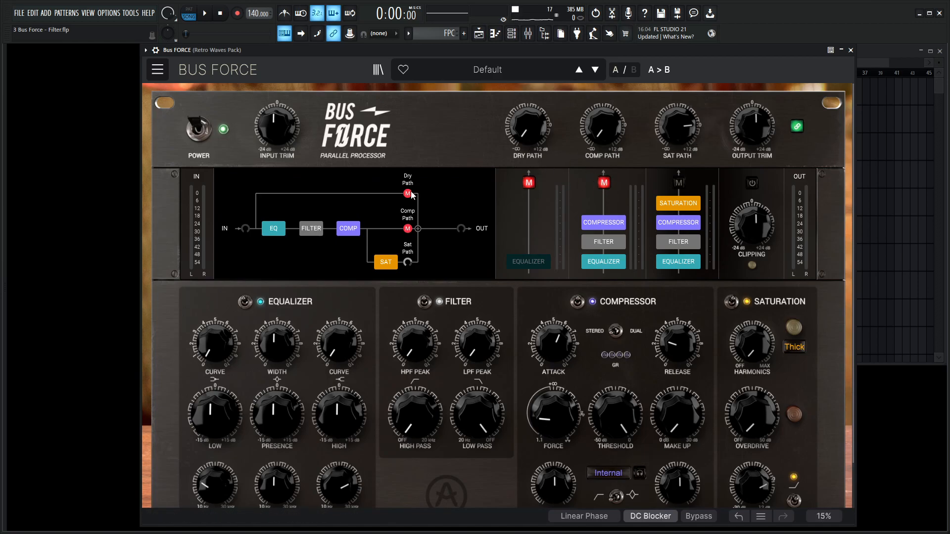
mouse_move(677, 126)
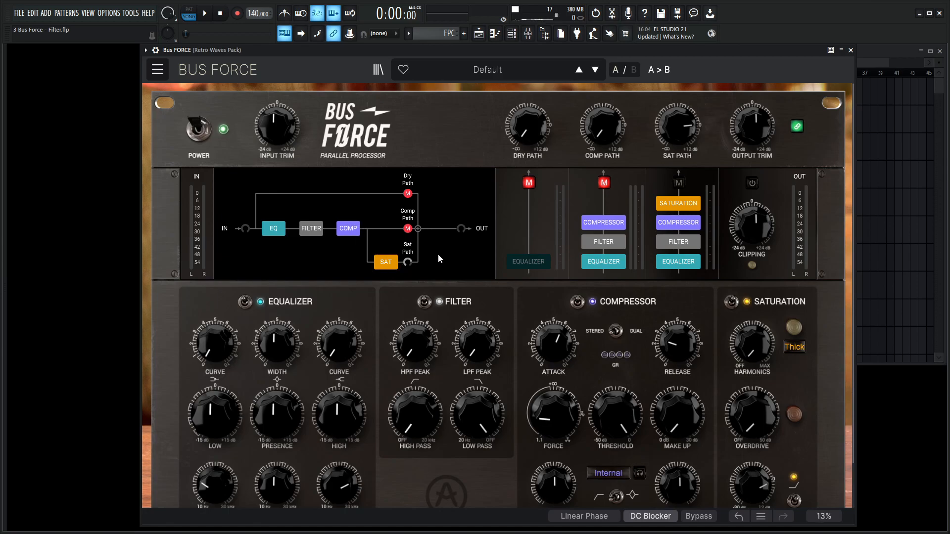
mouse_move(698, 279)
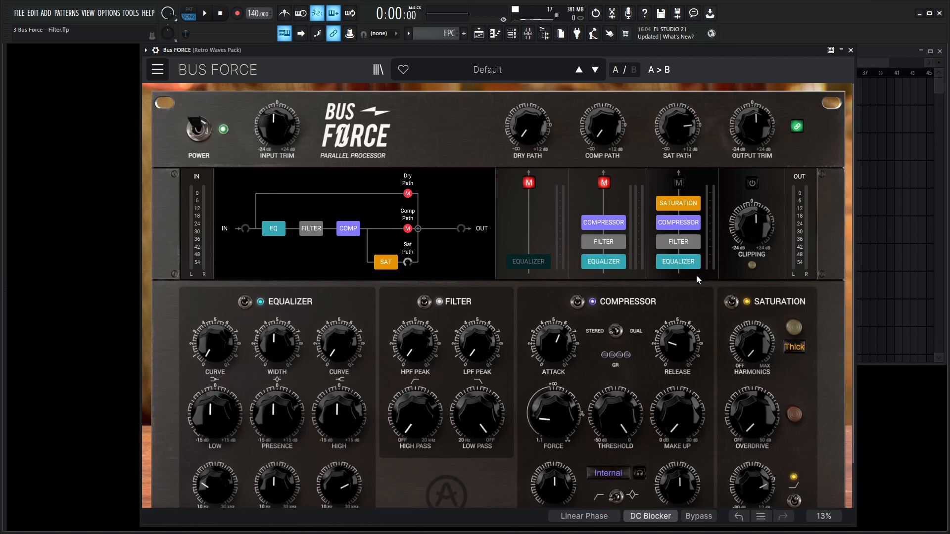
Step: Switch off the Equalizer, Saturation and Compressor modules, leaving only the filter active
left_click(677, 242)
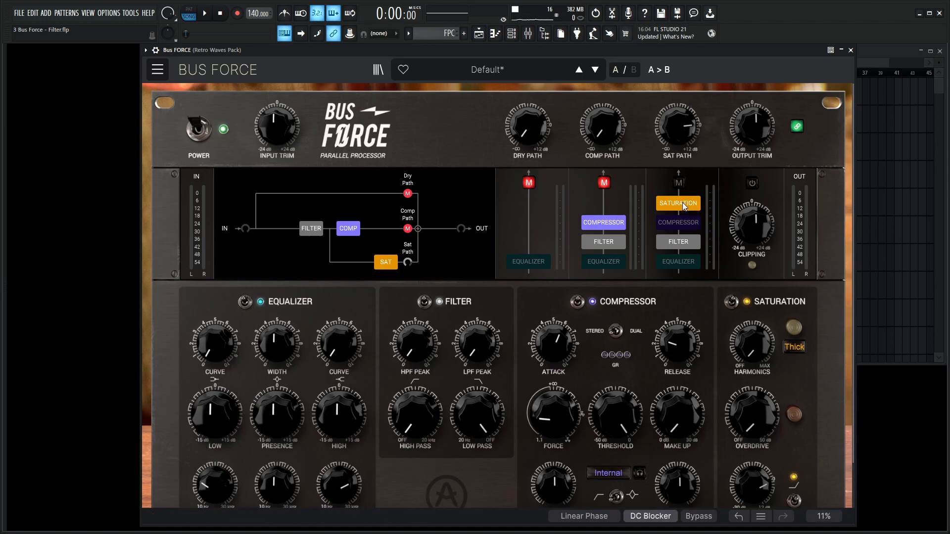
left_click(730, 301)
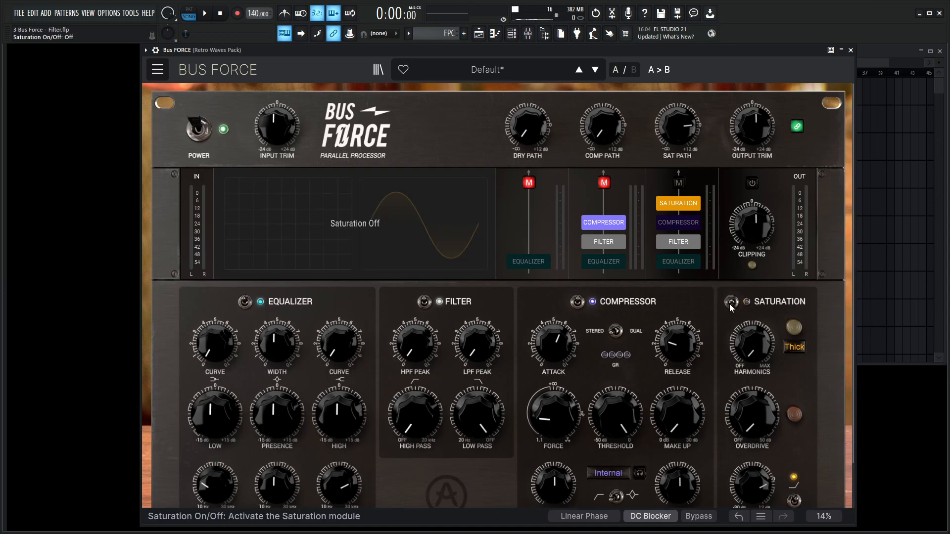
mouse_move(705, 297)
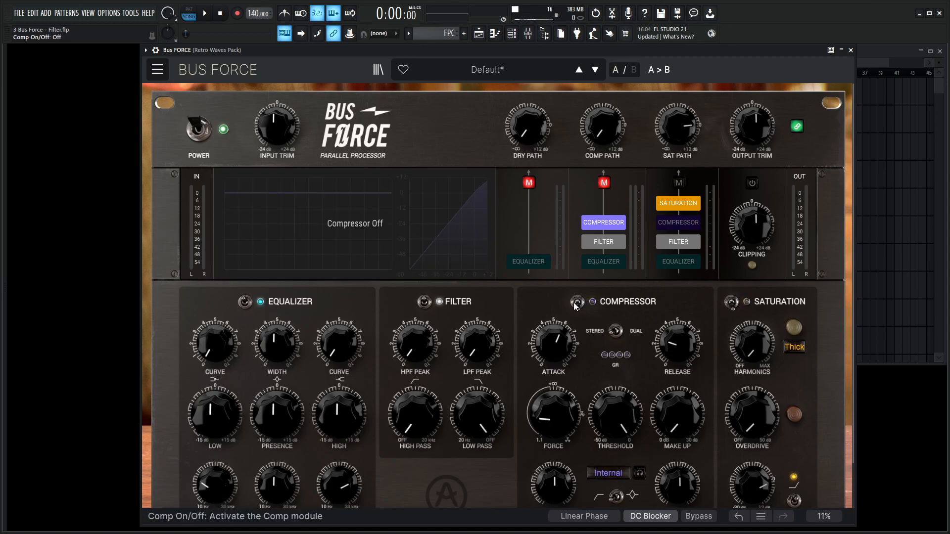
left_click(258, 303)
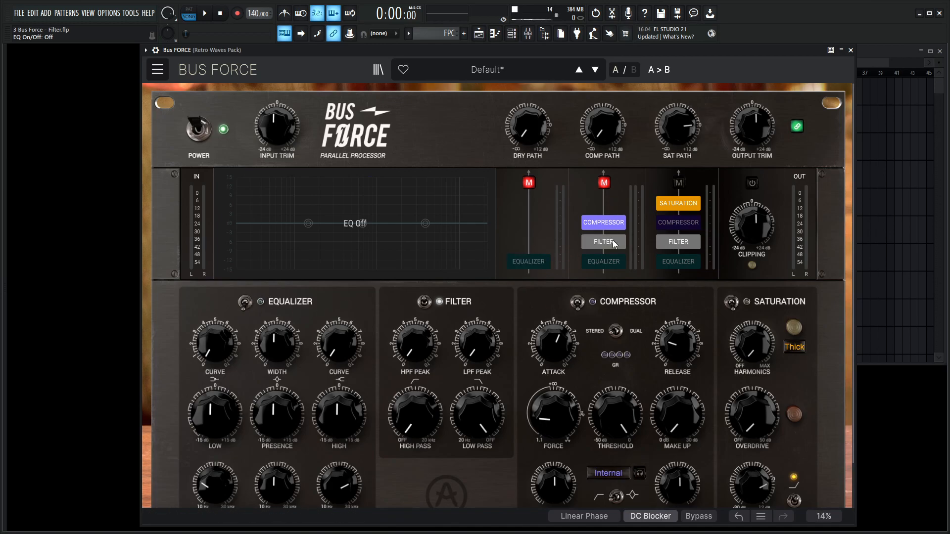
mouse_move(642, 300)
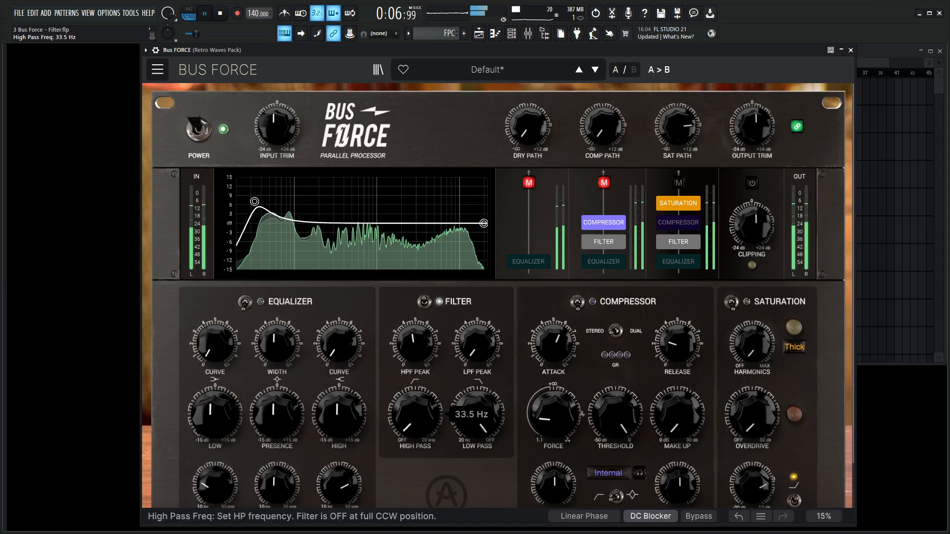
Step: Set the High Pass cutoff near 343 Hz and the Low Pass cutoff near 3982 Hz
left_click_drag(413, 415, 424, 388)
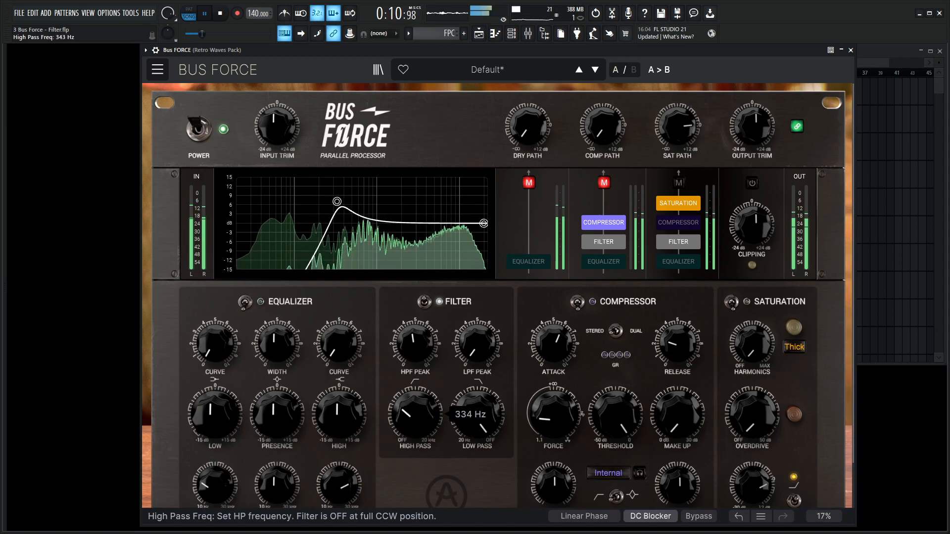
left_click_drag(477, 348, 471, 356)
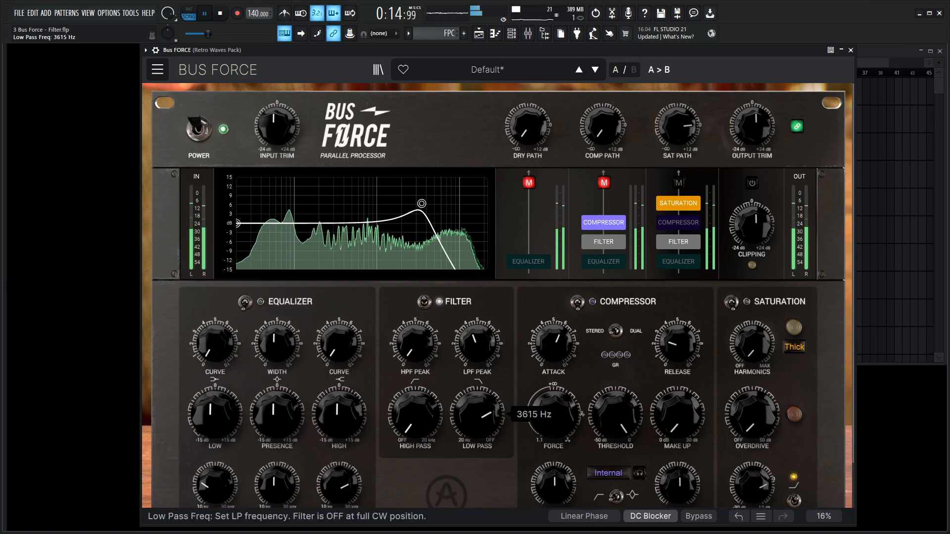
left_click_drag(421, 204, 398, 203)
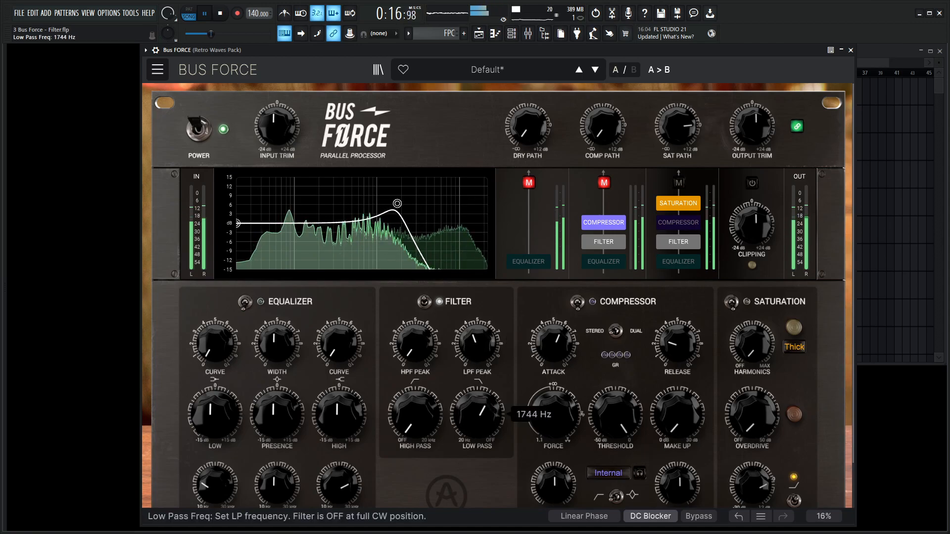
left_click_drag(476, 418, 477, 405)
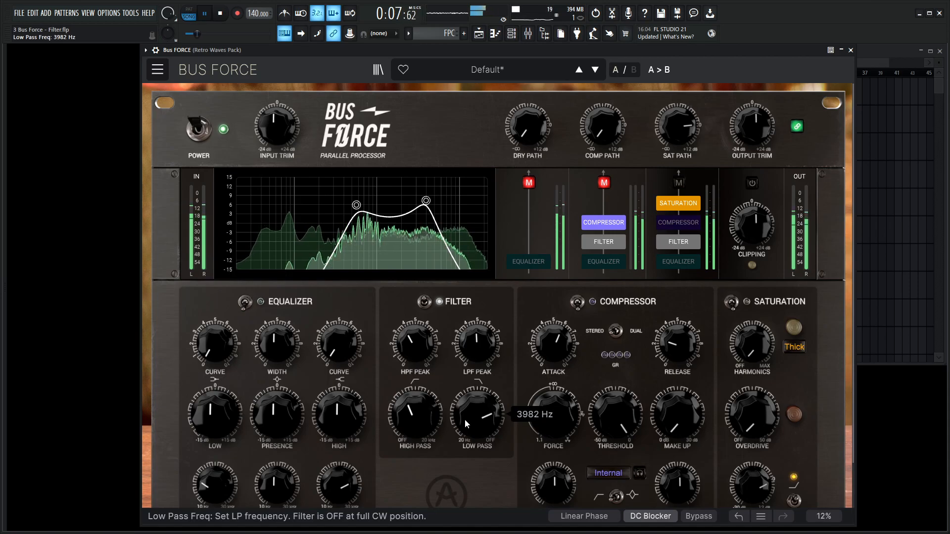
left_click(424, 303)
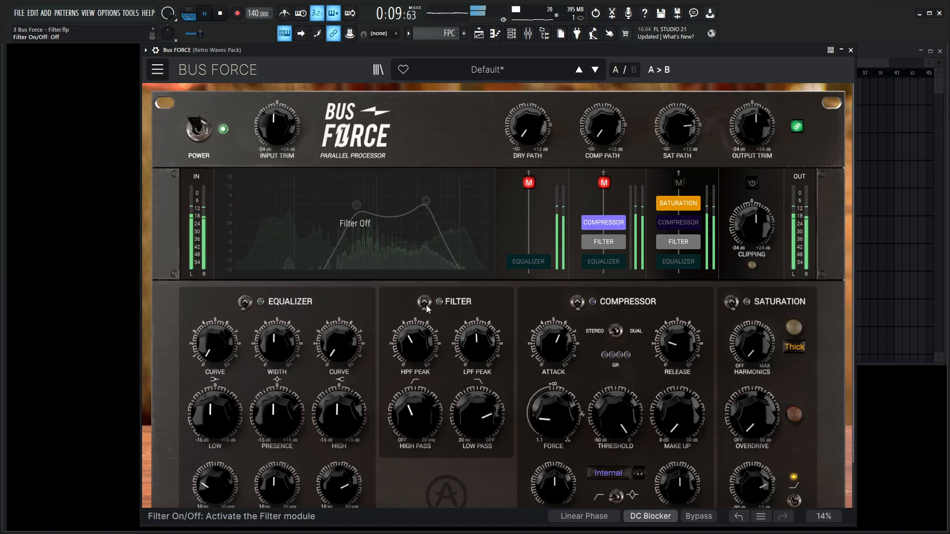
left_click(424, 301)
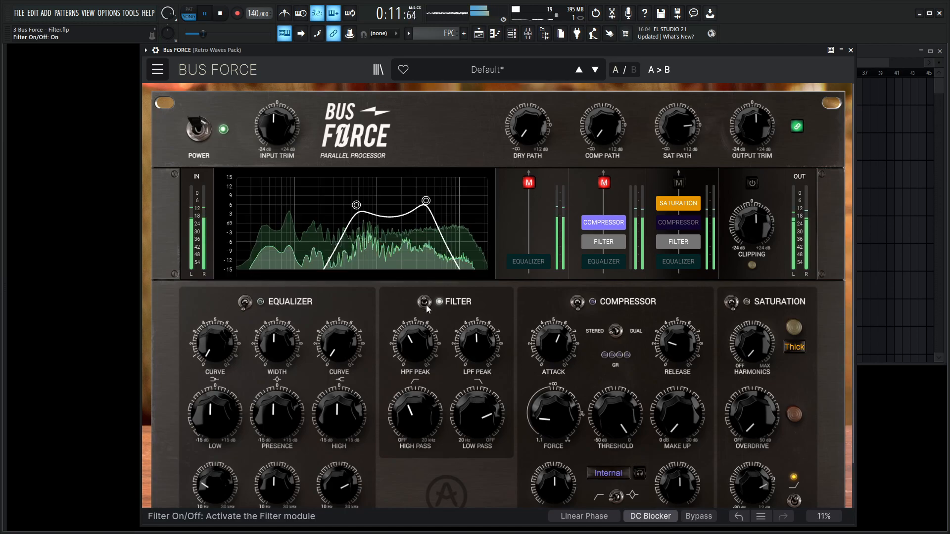
left_click(424, 302)
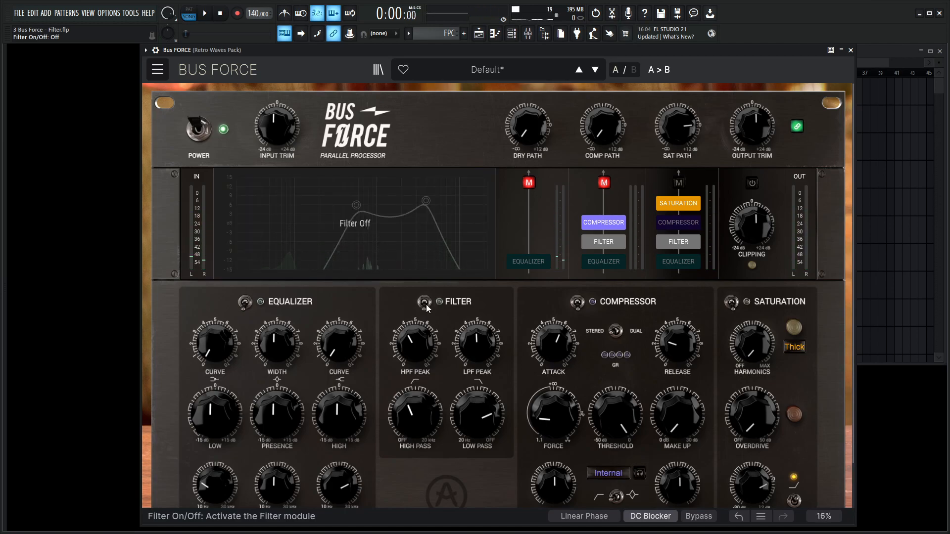
left_click(424, 301)
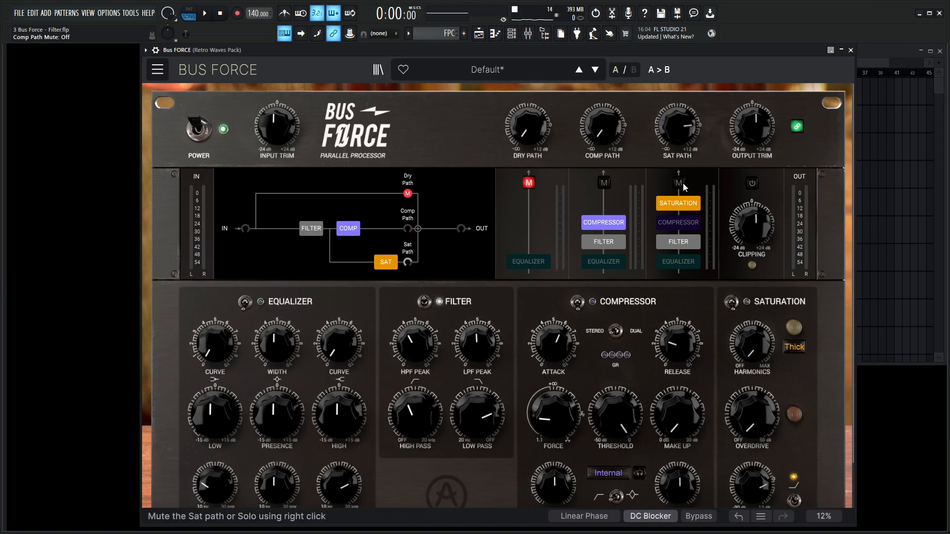
Step: Mute the saturation path so only the compression path sounds
left_click(677, 182)
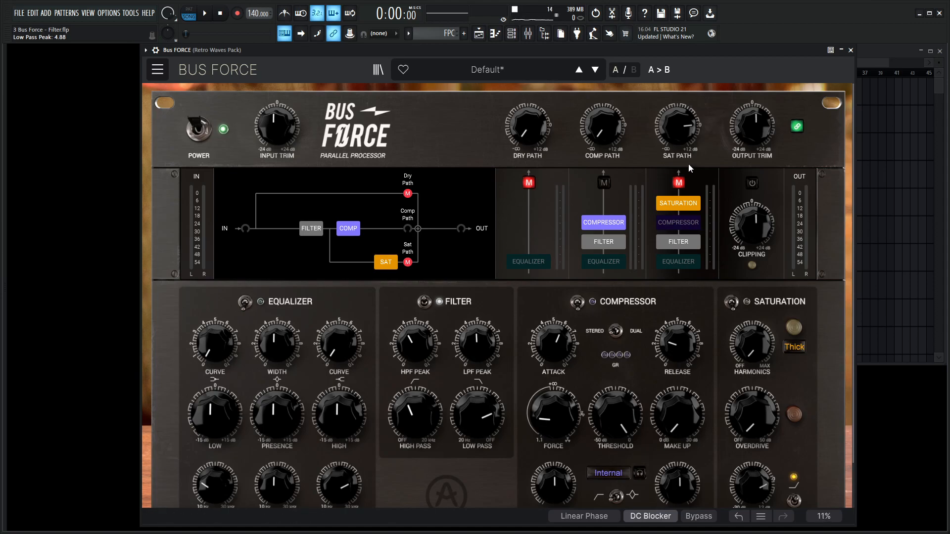
mouse_move(438, 282)
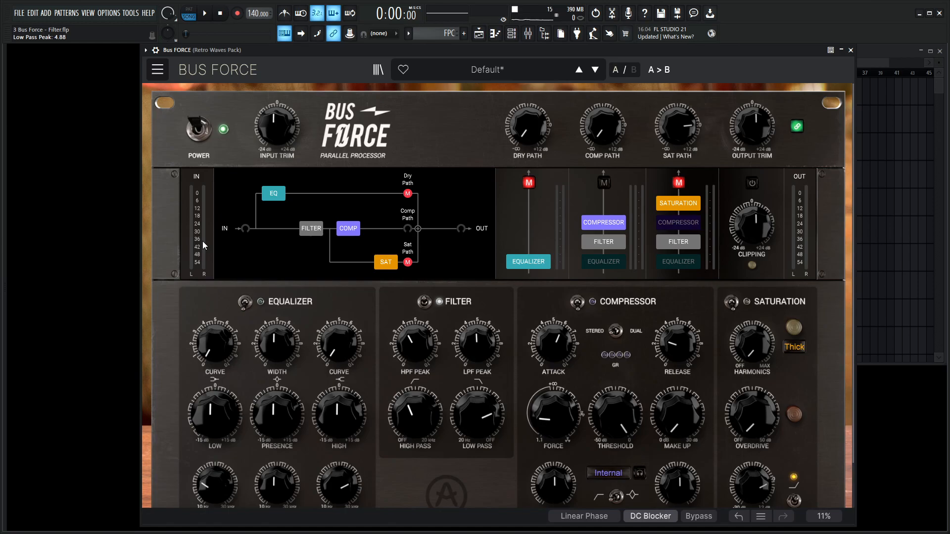
mouse_move(257, 202)
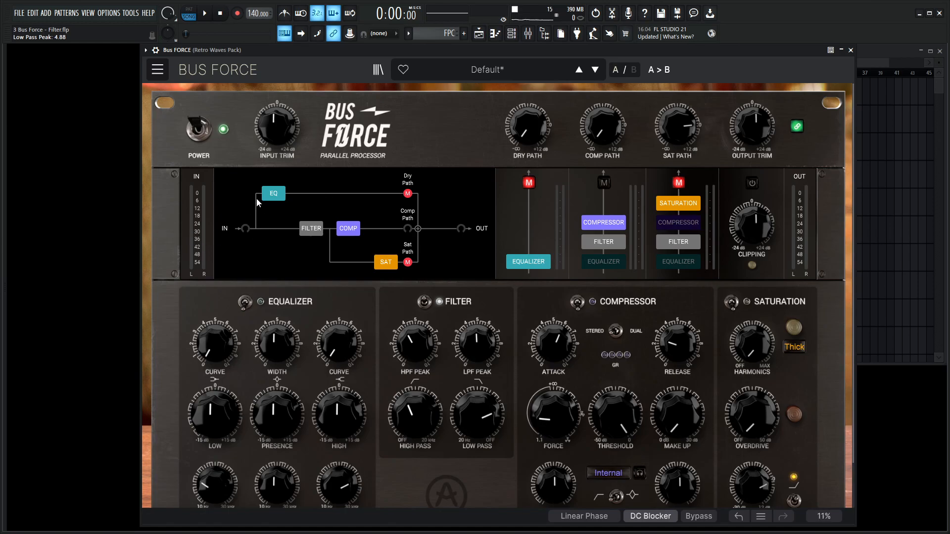
mouse_move(283, 199)
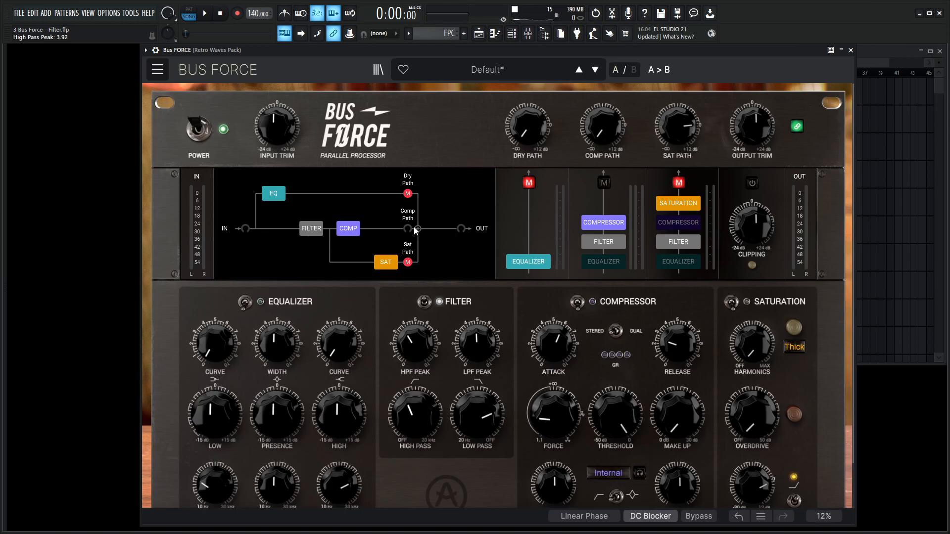
Step: Adjust the dry path strip so the equalizer sits on the dry path
left_click_drag(602, 124, 603, 143)
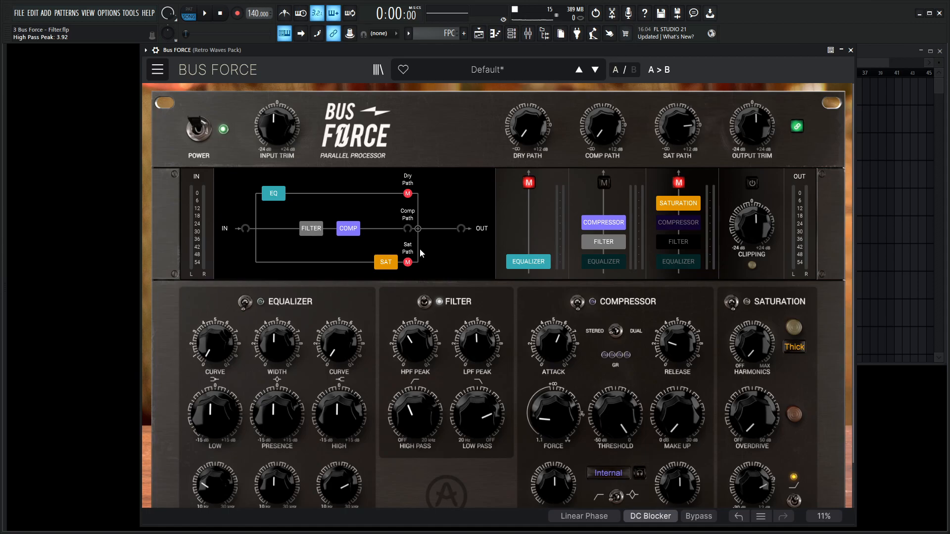
mouse_move(457, 227)
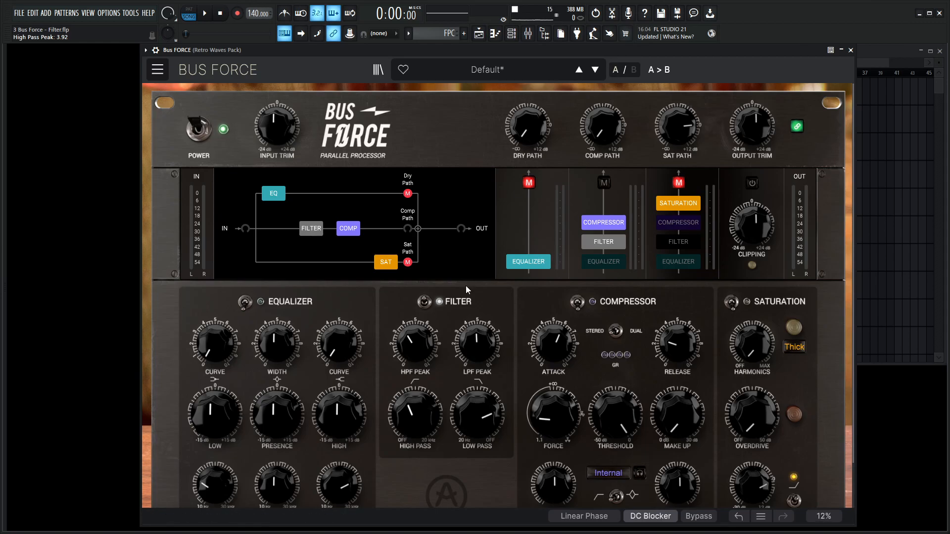
mouse_move(414, 328)
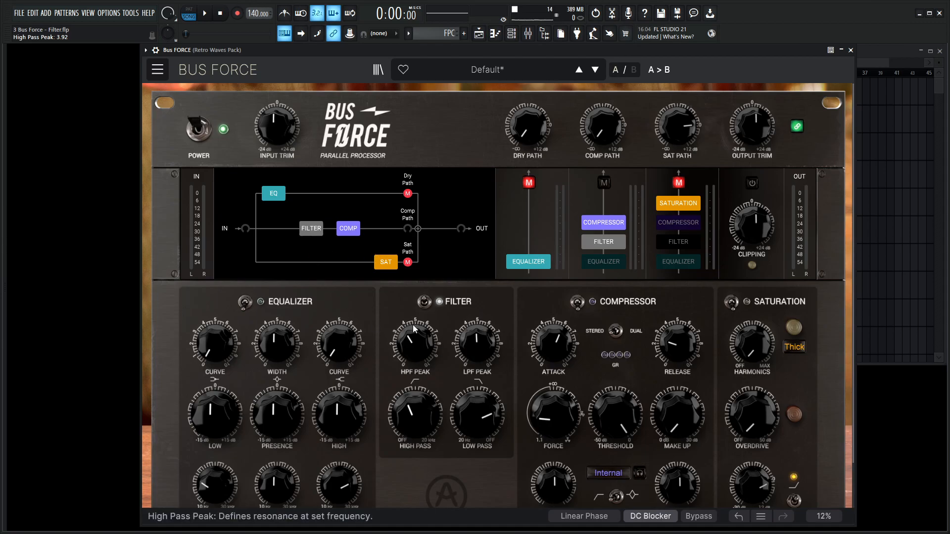
mouse_move(442, 353)
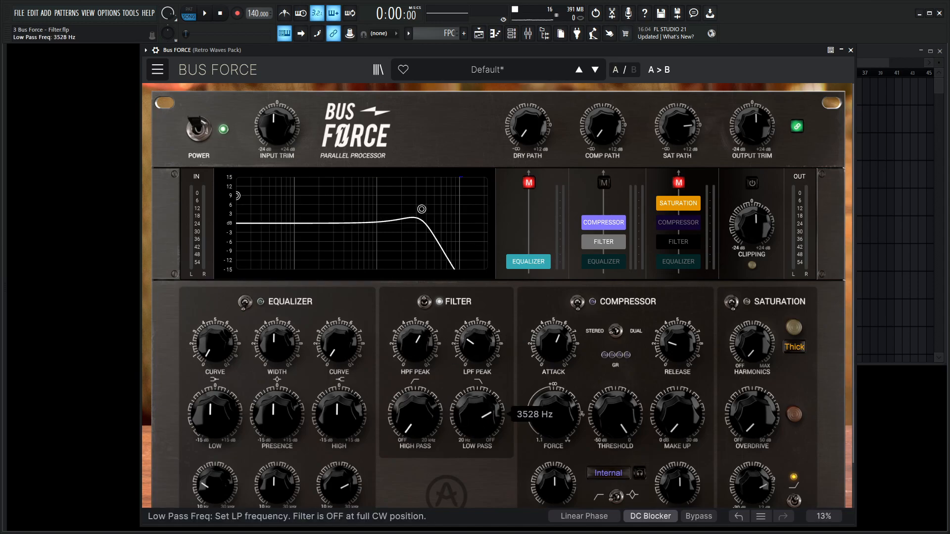
Step: Lower the Low Pass cutoff to about 2837 Hz and bring the LPF Peak resonance to 0
left_click_drag(478, 348, 478, 331)
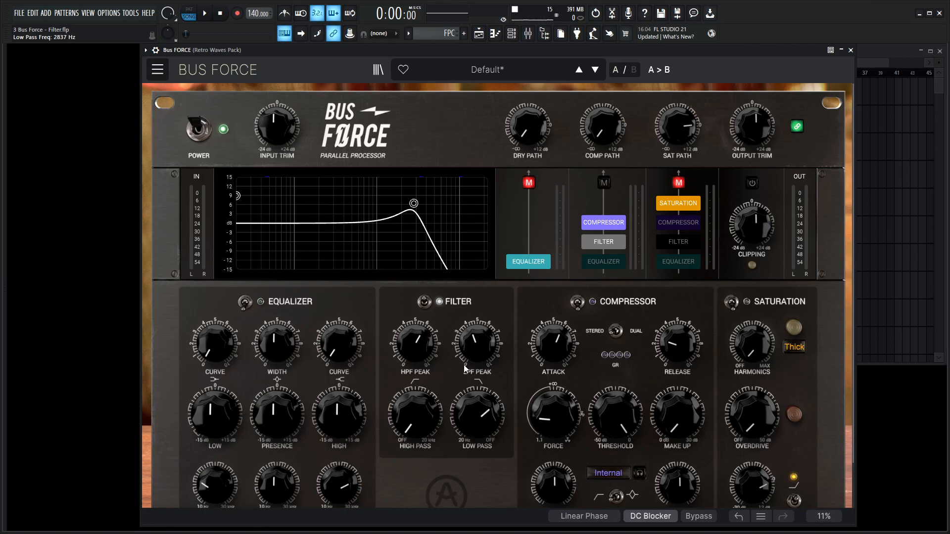
left_click_drag(477, 346, 477, 337)
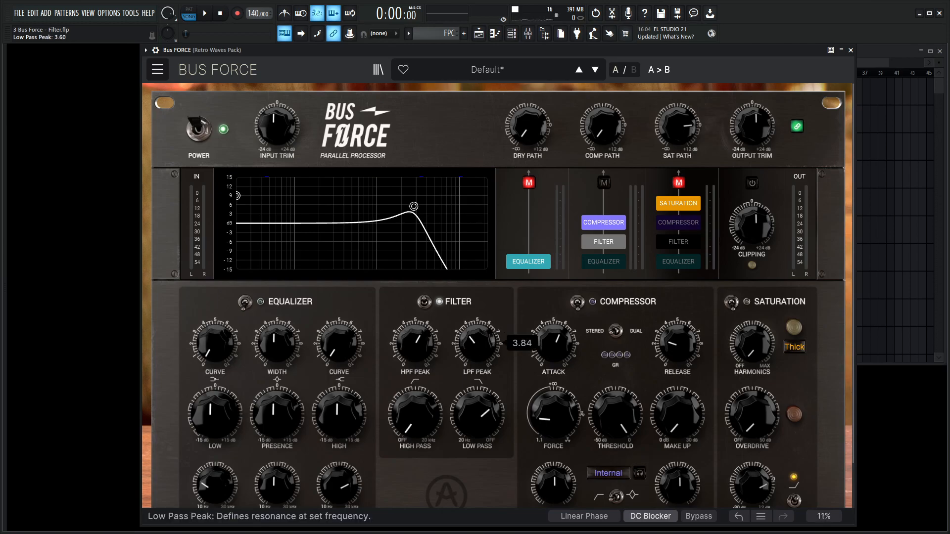
left_click_drag(478, 342, 478, 363)
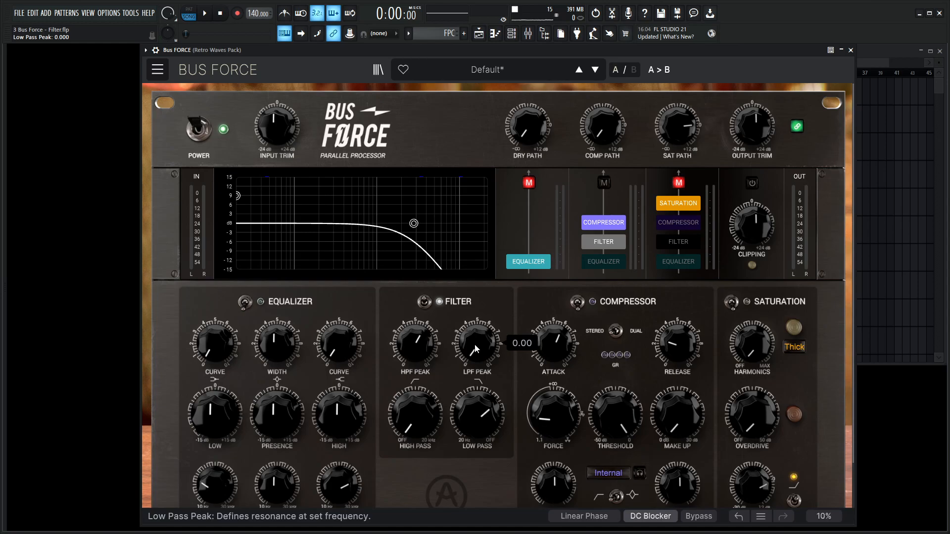
mouse_move(610, 371)
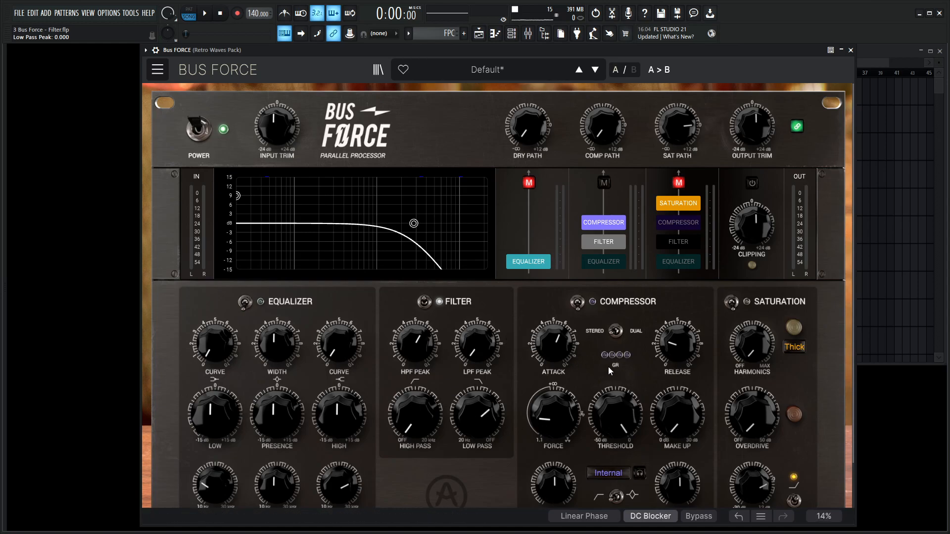